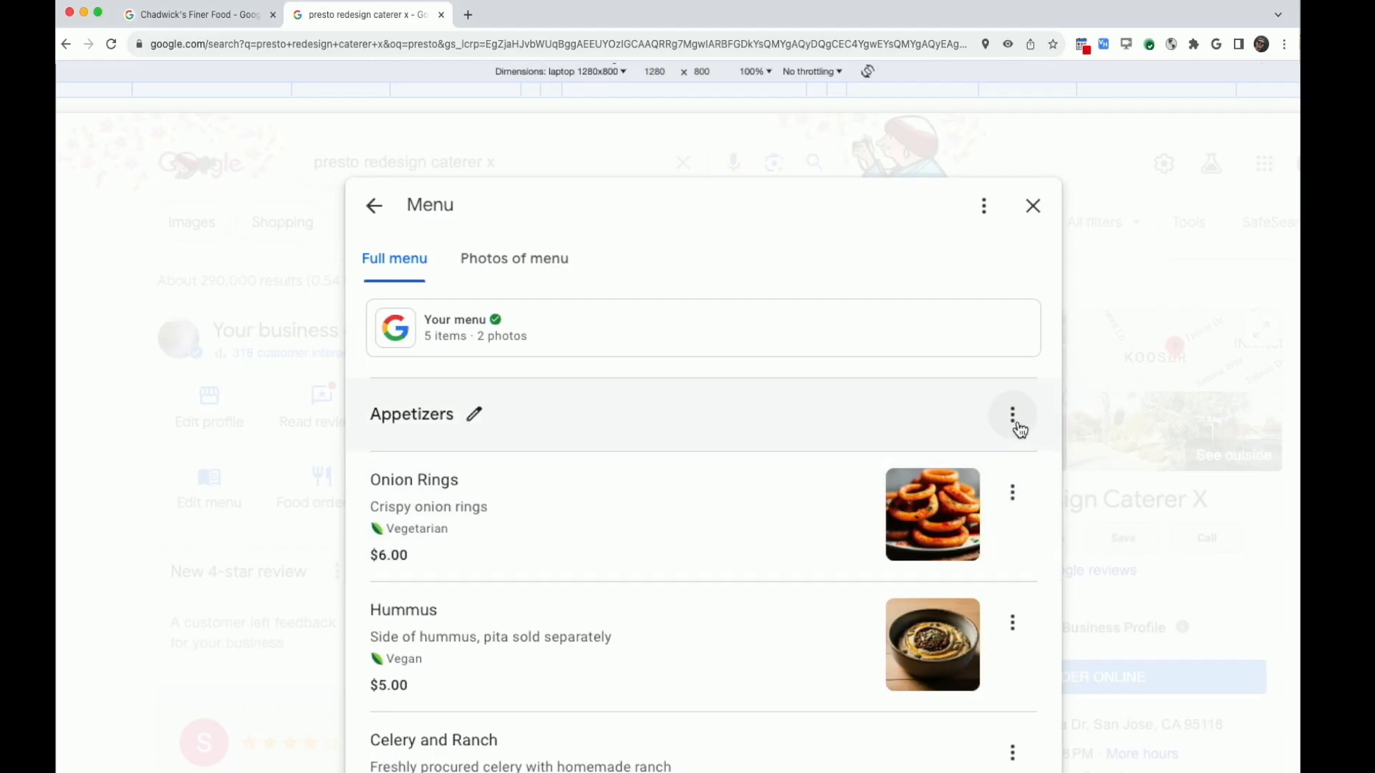
mouse_move(1013, 495)
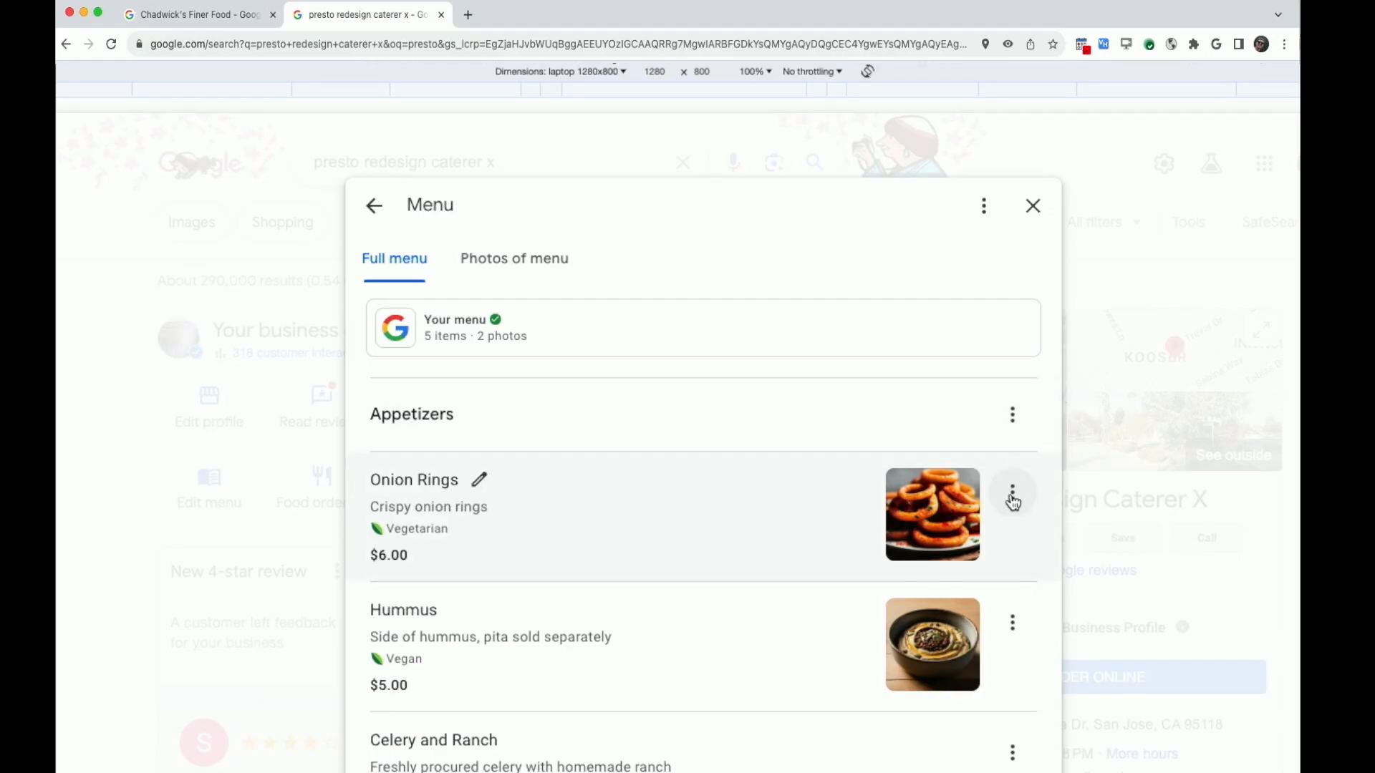
mouse_move(1034, 465)
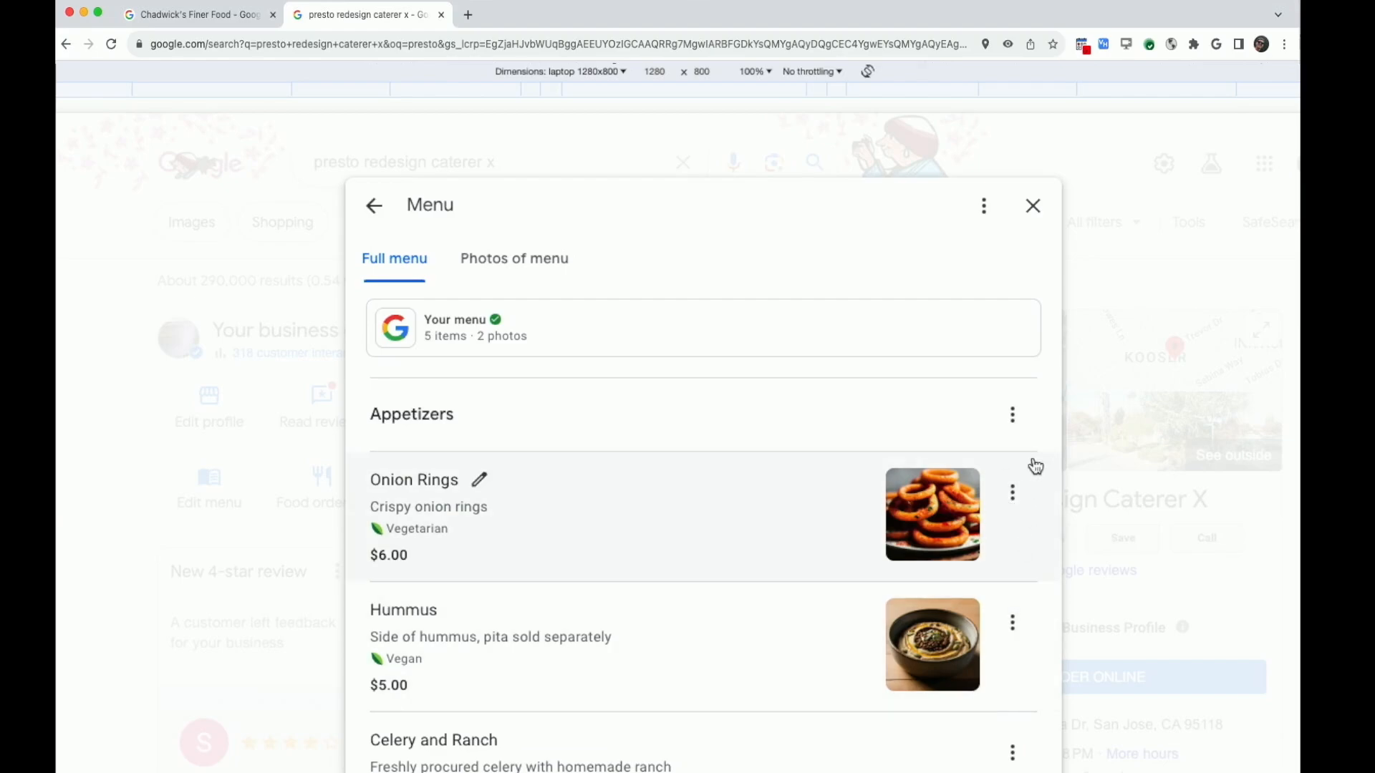
mouse_move(1013, 491)
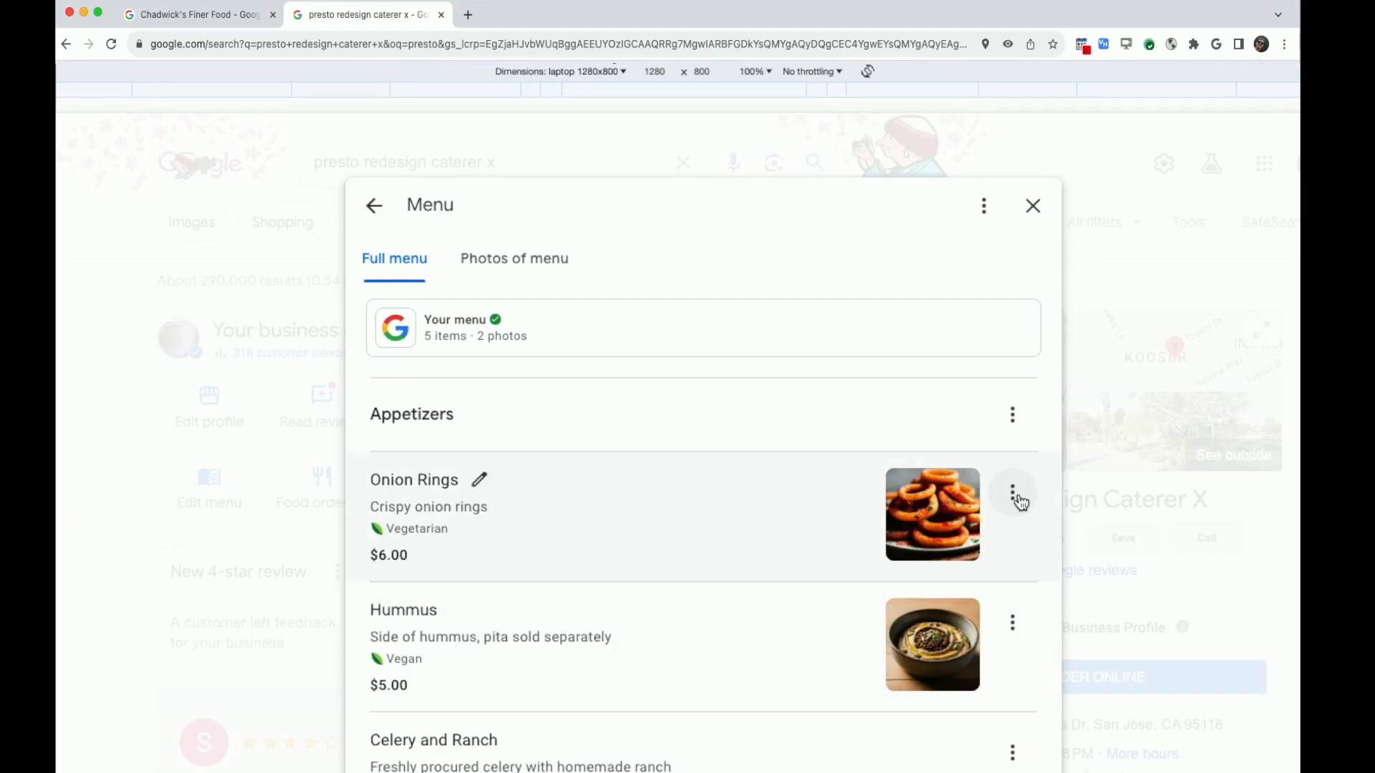
Show the item actions for the Onion Rings appetizer (move, edit multiple, delete)
left_click(1013, 492)
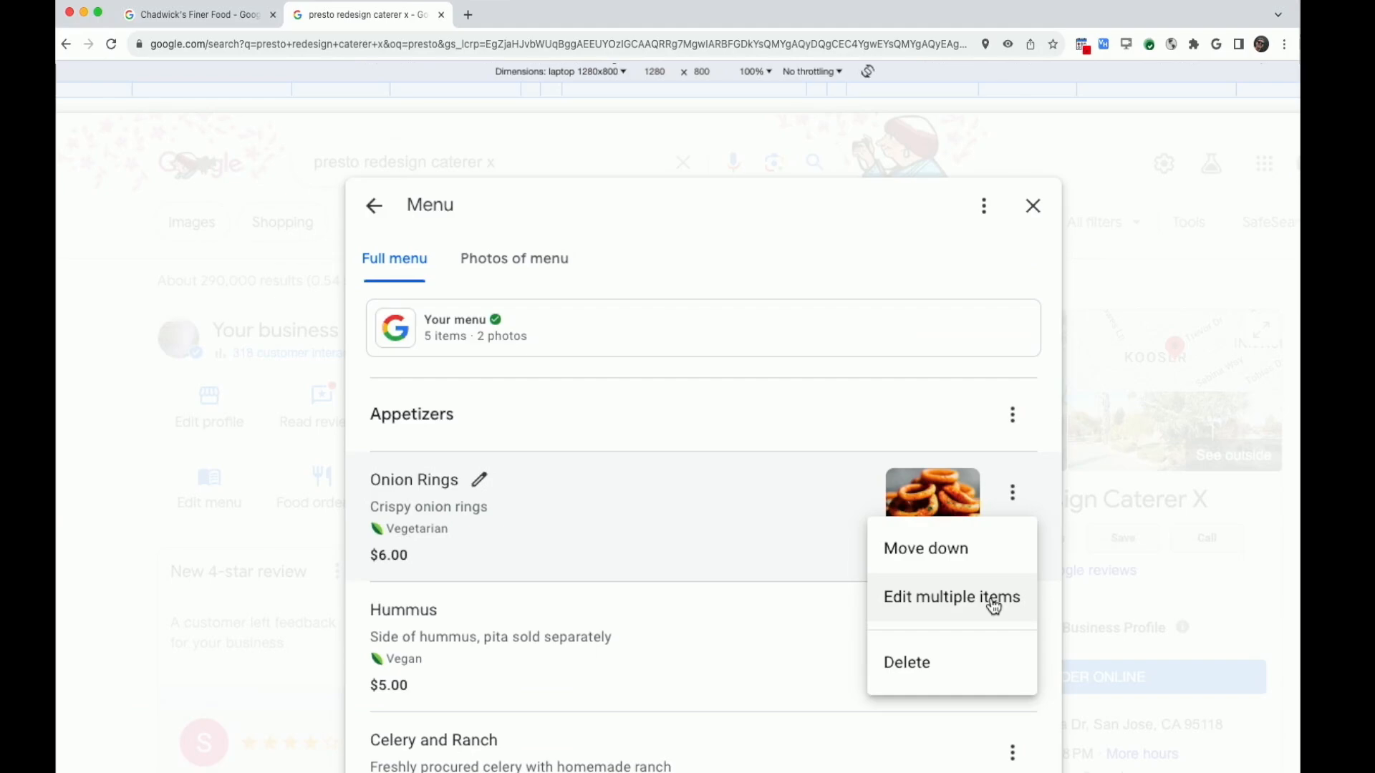
Raise every appetizer price by a dollar — Onion Rings 7 through Beef Nachos 8 — and save
left_click(951, 597)
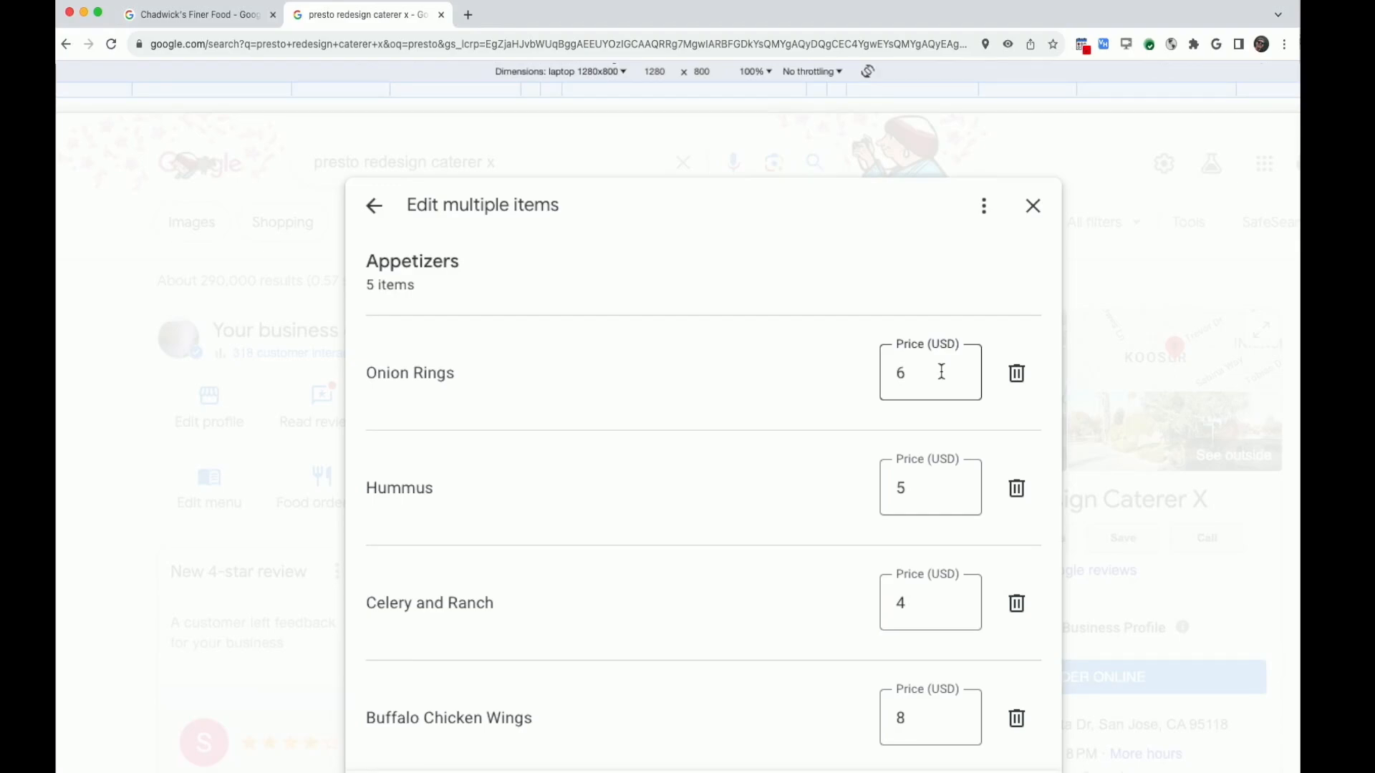
type("7")
type("9")
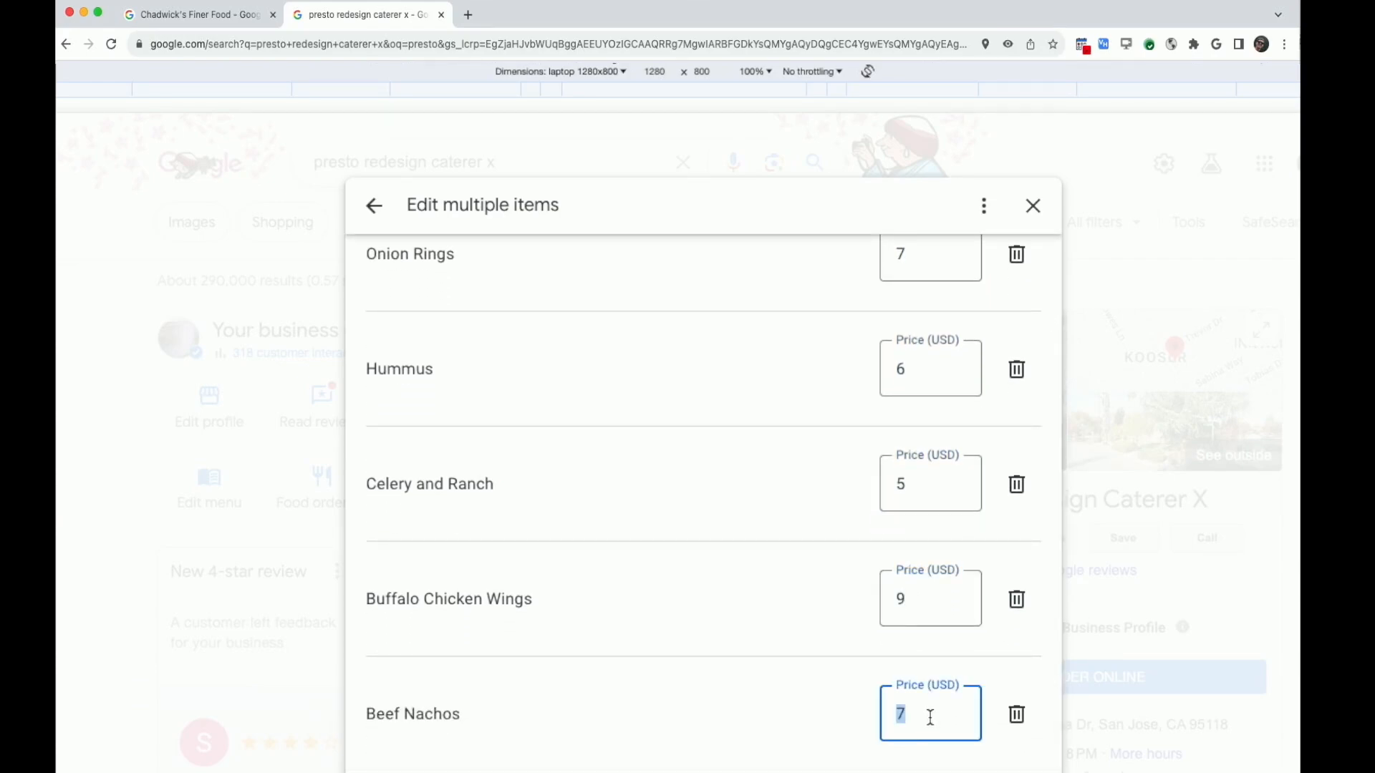
type("8")
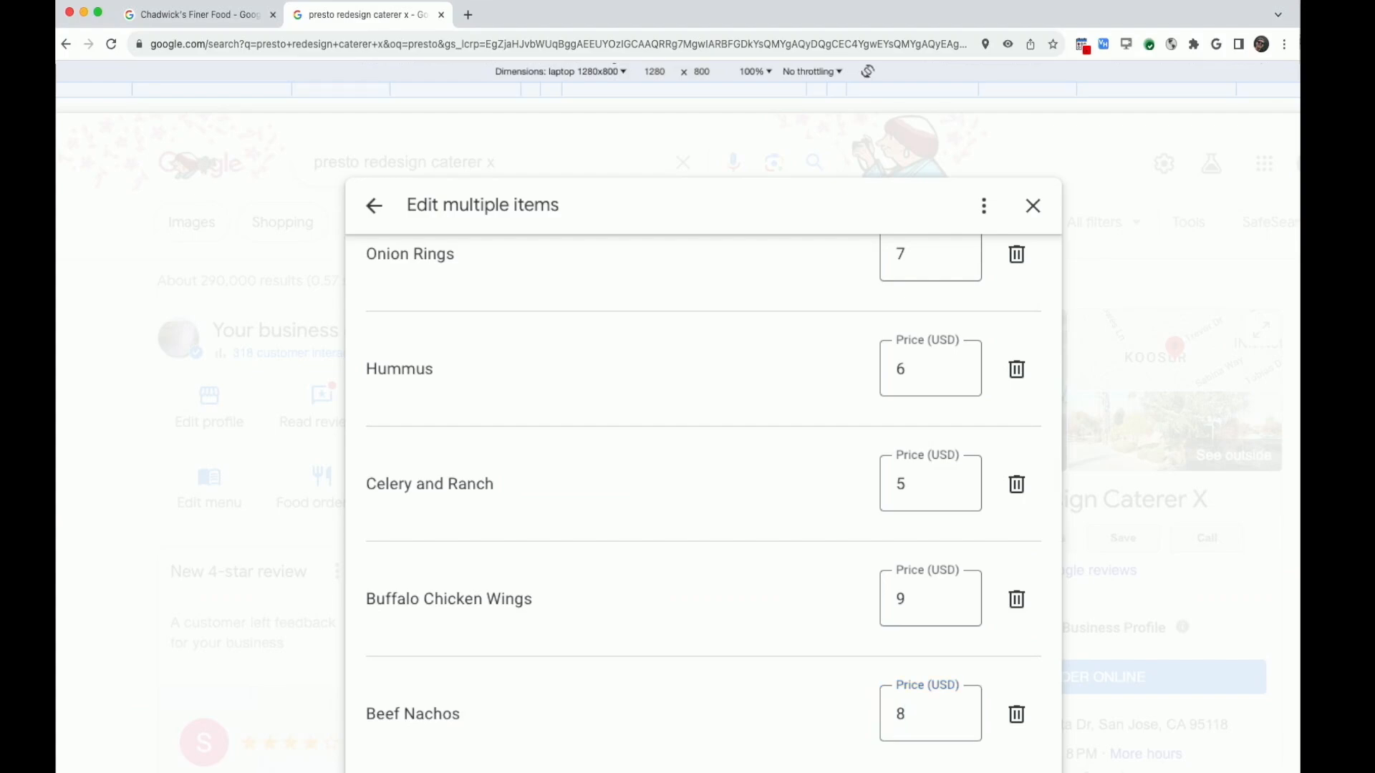
left_click(374, 205)
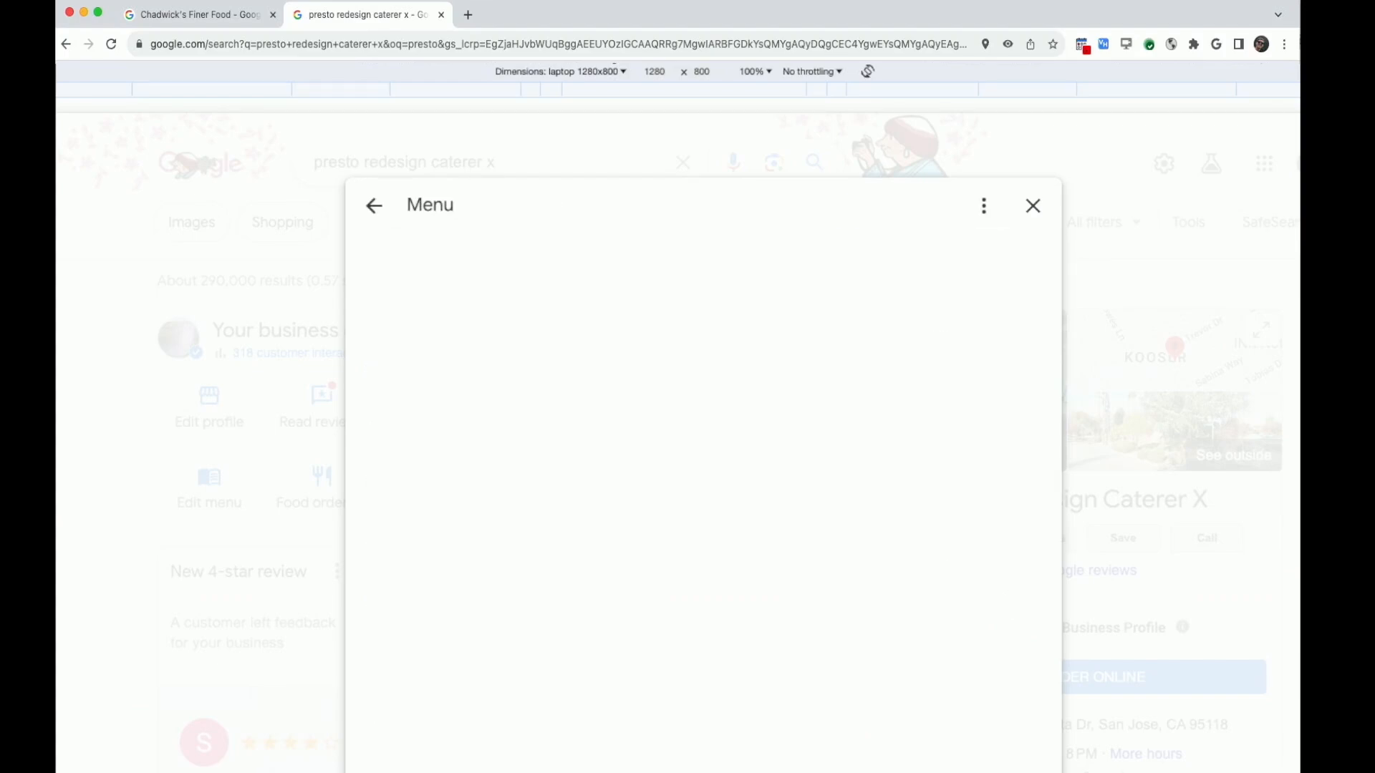